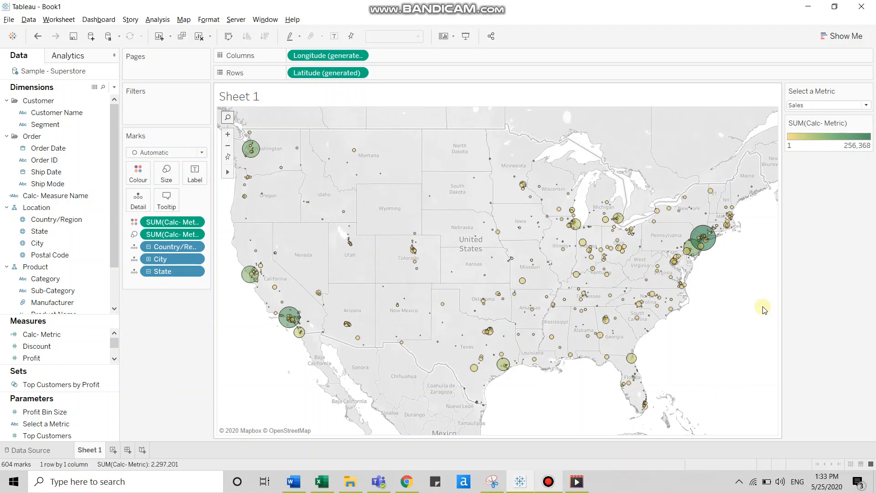
pyautogui.moveTo(735, 285)
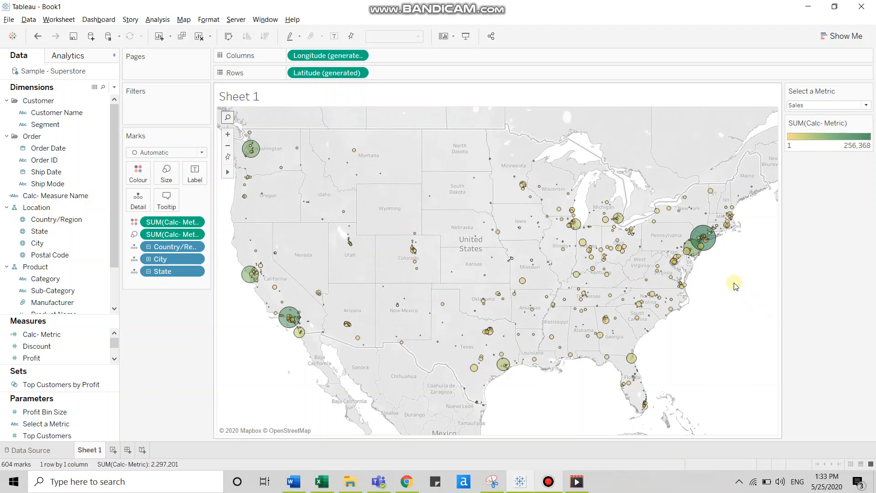
pyautogui.moveTo(710, 194)
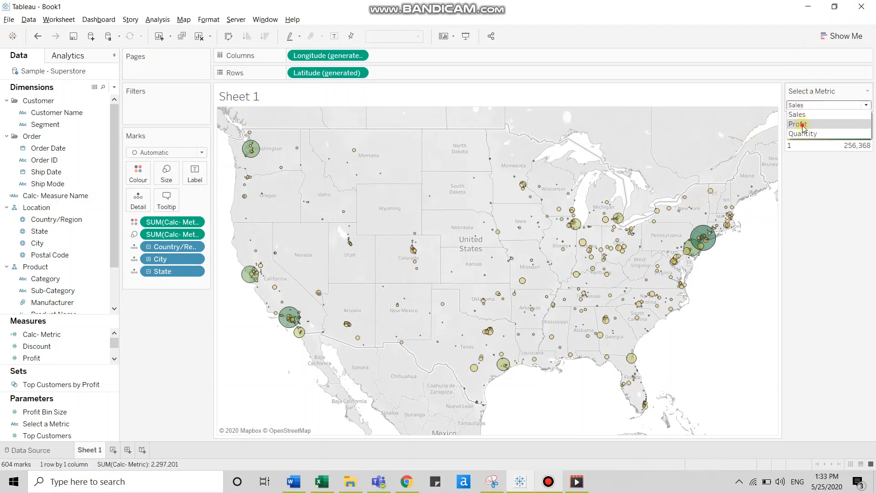
# Cycle the Sheet 1 map's metric through Profit, Quantity and back to Sales.
pyautogui.click(799, 124)
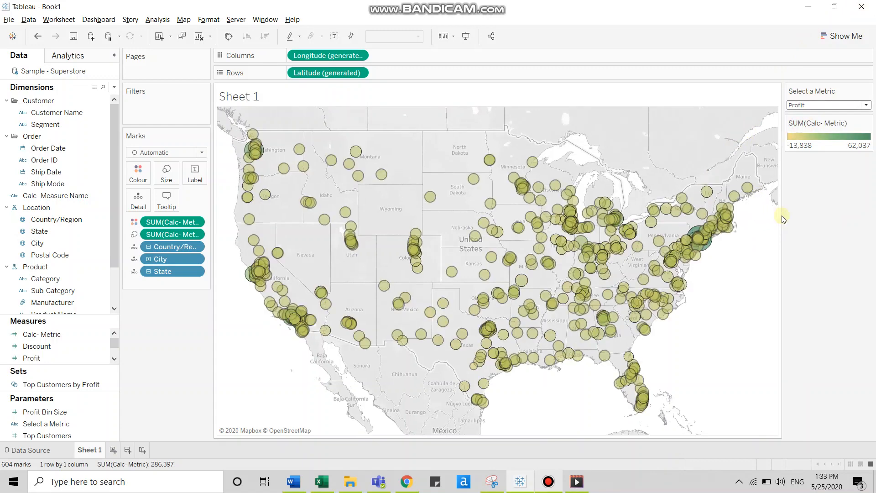
pyautogui.click(827, 105)
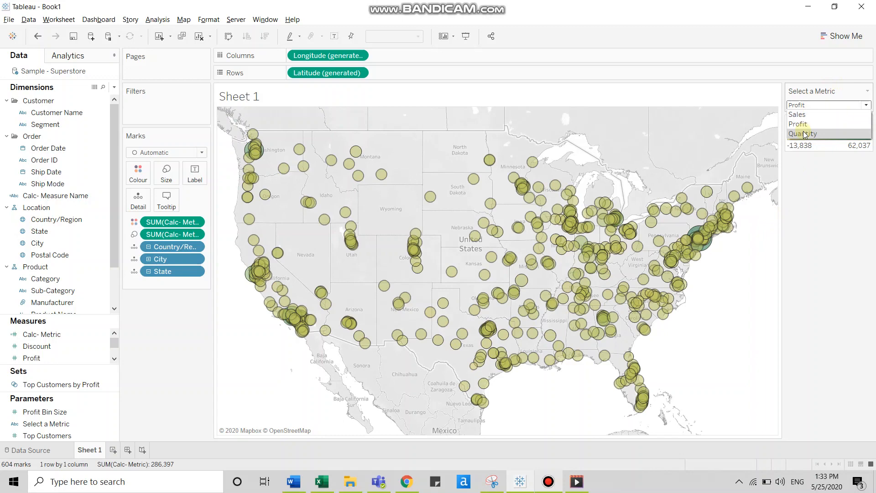
pyautogui.click(803, 134)
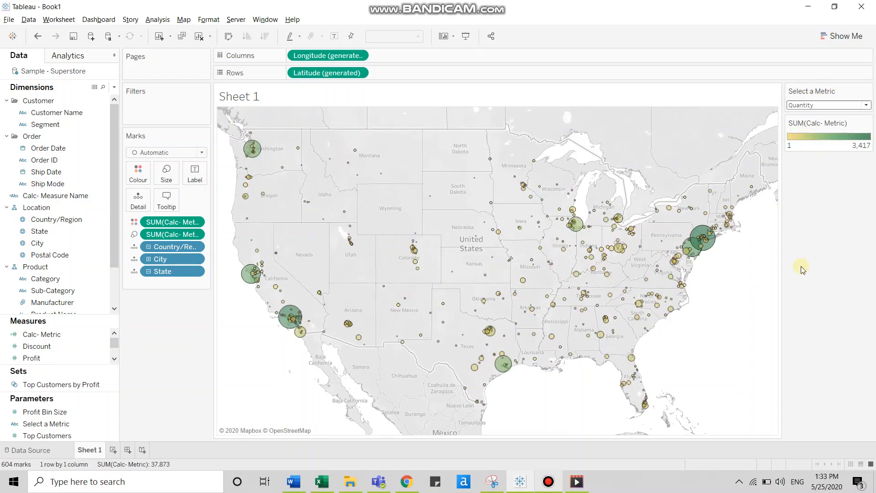
pyautogui.click(829, 105)
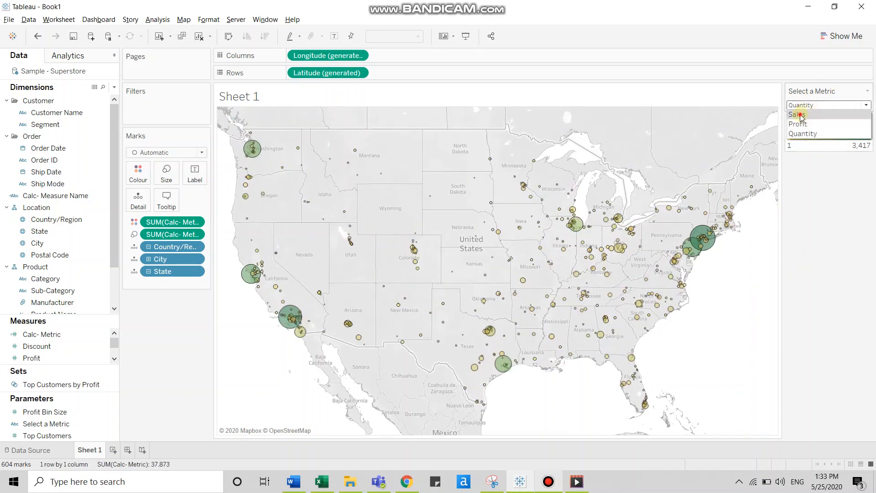
pyautogui.click(798, 114)
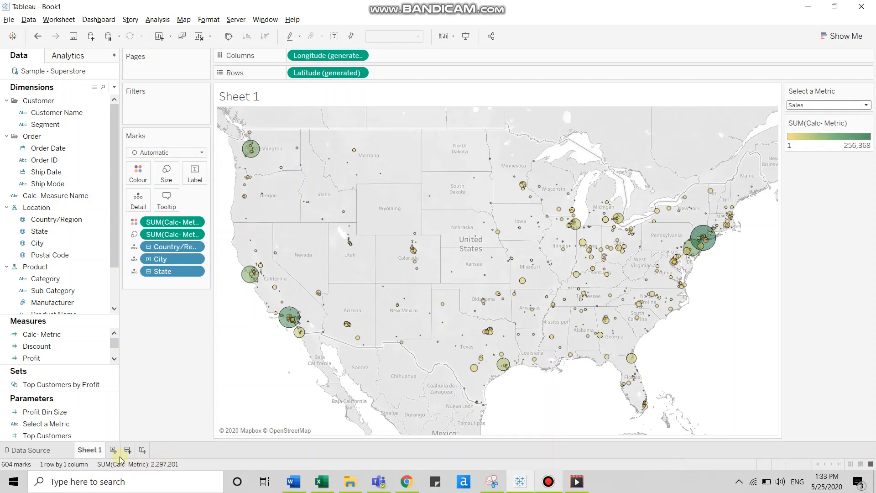
# Add a new worksheet, Sheet 2, plotting every Superstore City as dots on a map.
pyautogui.click(127, 450)
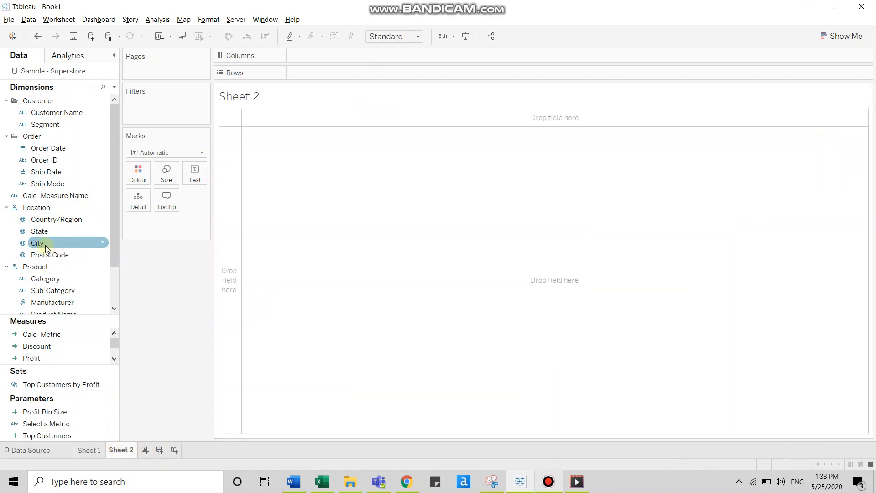
pyautogui.doubleClick(37, 242)
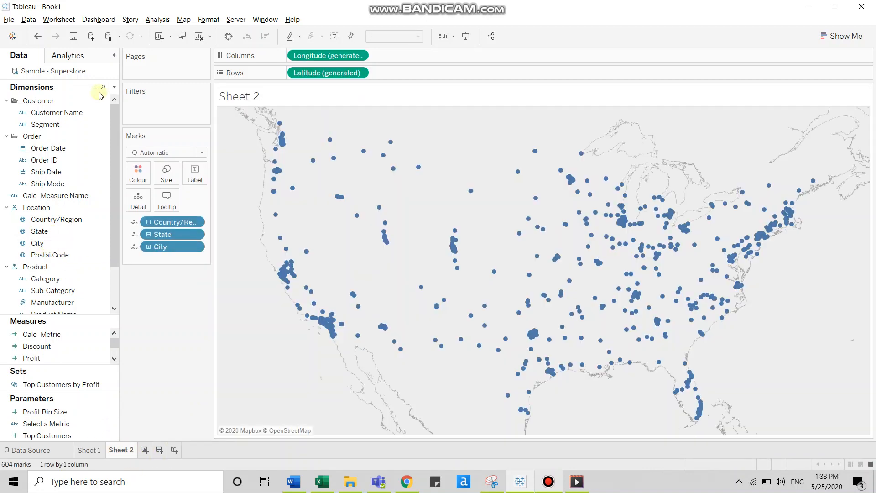
pyautogui.click(113, 88)
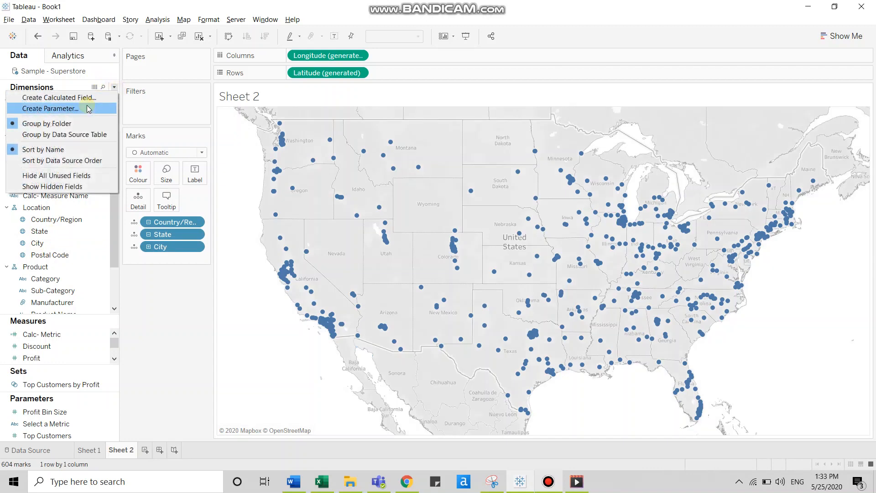
# Create string parameter 'Choose a metric' with list values Sales, Profit and Quantity.
pyautogui.click(50, 109)
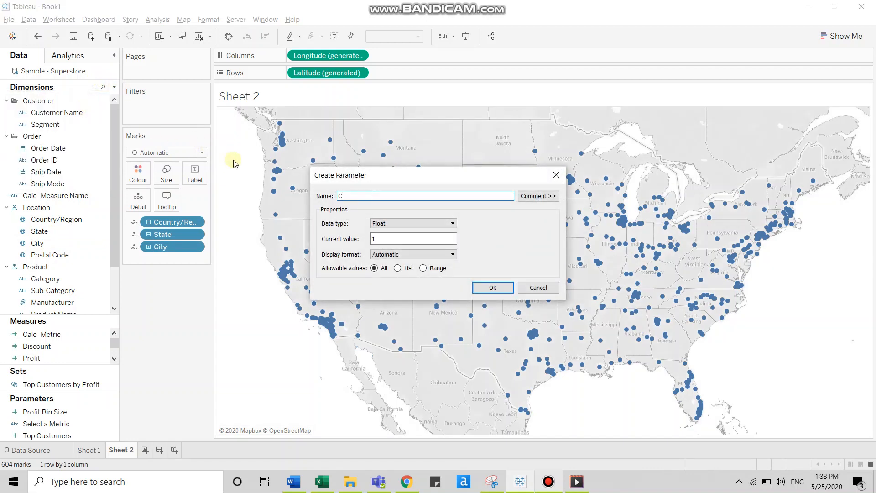
pyautogui.write('hoose a me')
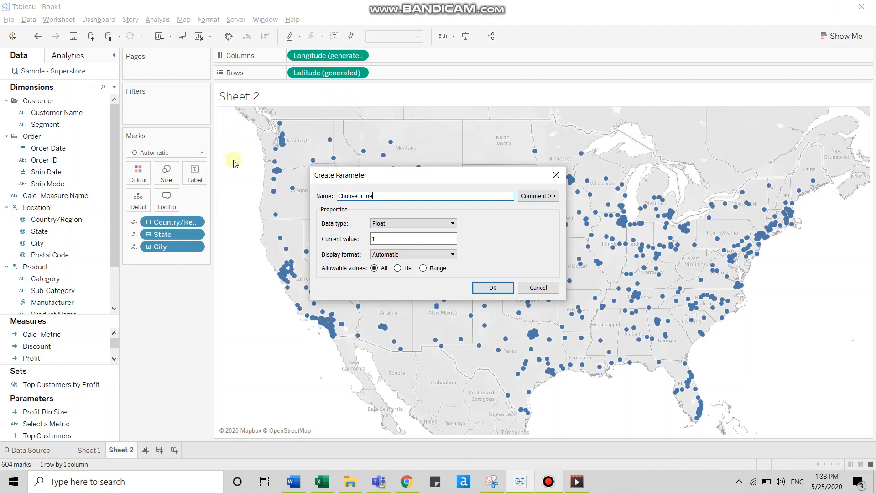
pyautogui.write('tric')
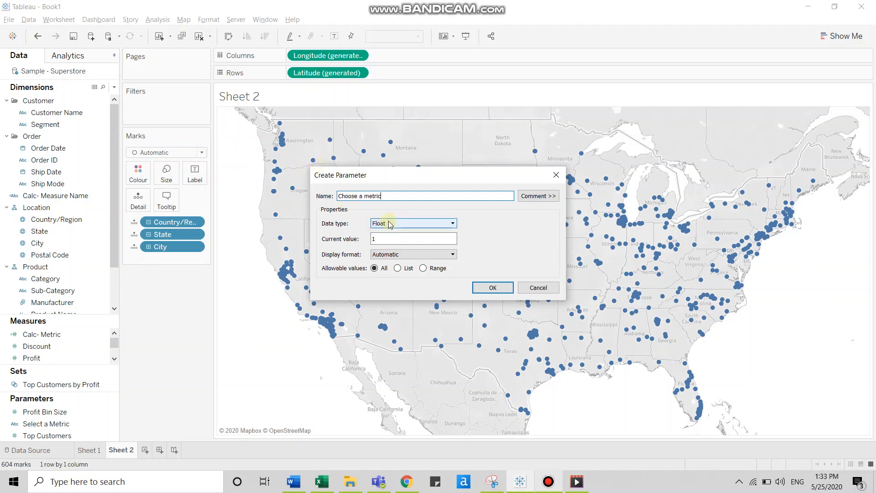
pyautogui.click(413, 223)
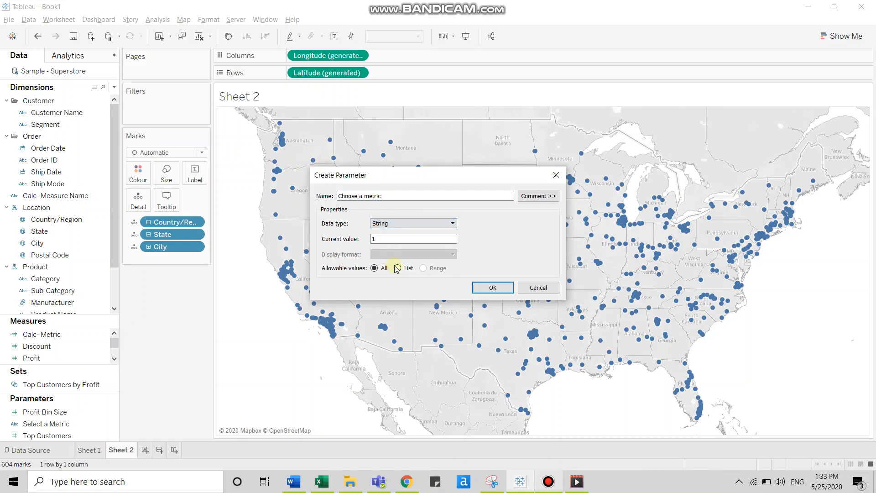
pyautogui.click(397, 268)
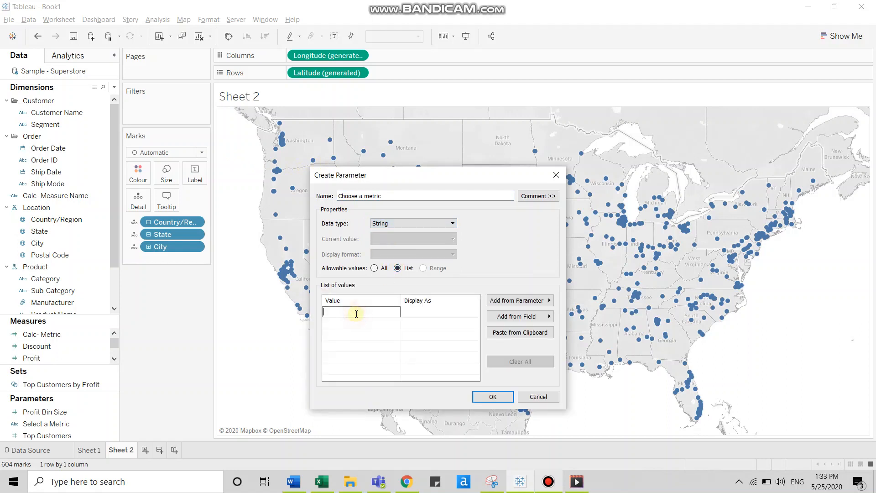
pyautogui.write('Sales')
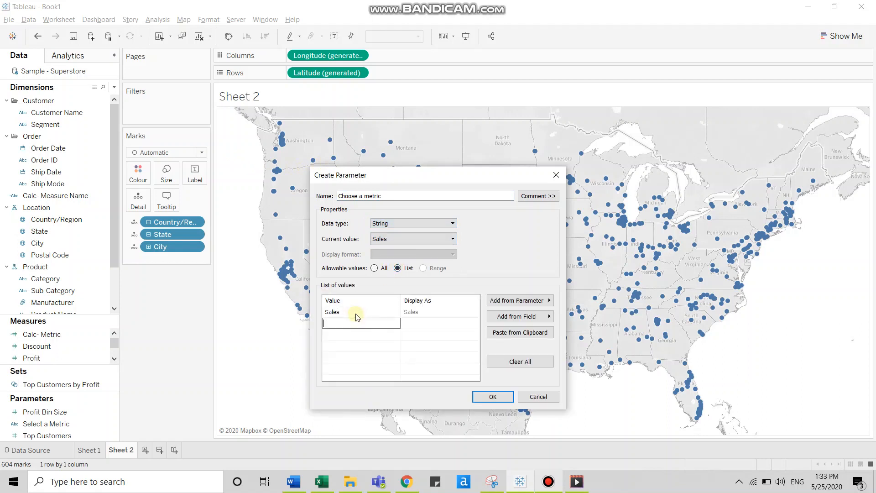
pyautogui.write('Profi')
pyautogui.write('Quan')
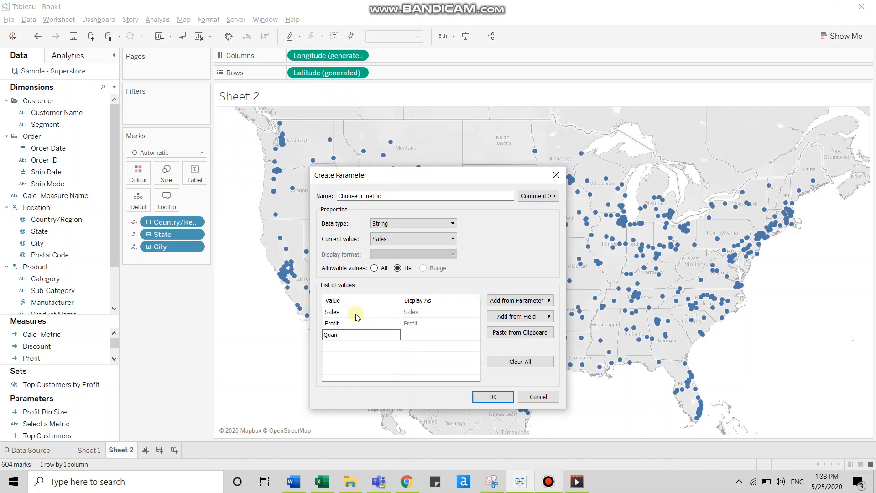
pyautogui.write('tity')
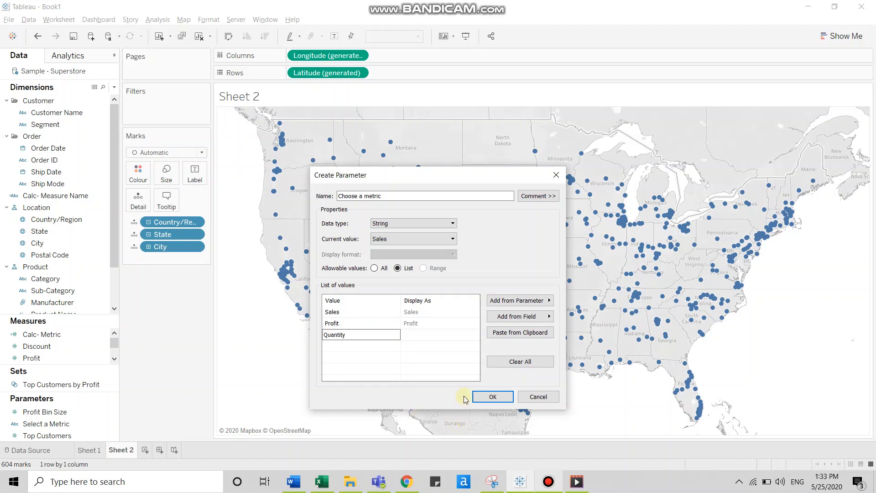
pyautogui.click(491, 396)
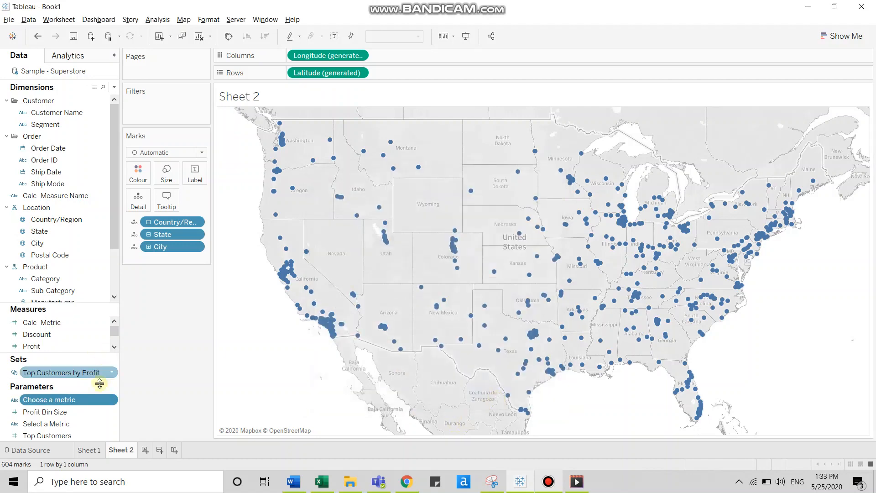
# Show the Choose a metric parameter control beside the Sheet 2 map, set to Profit.
pyautogui.rightClick(49, 398)
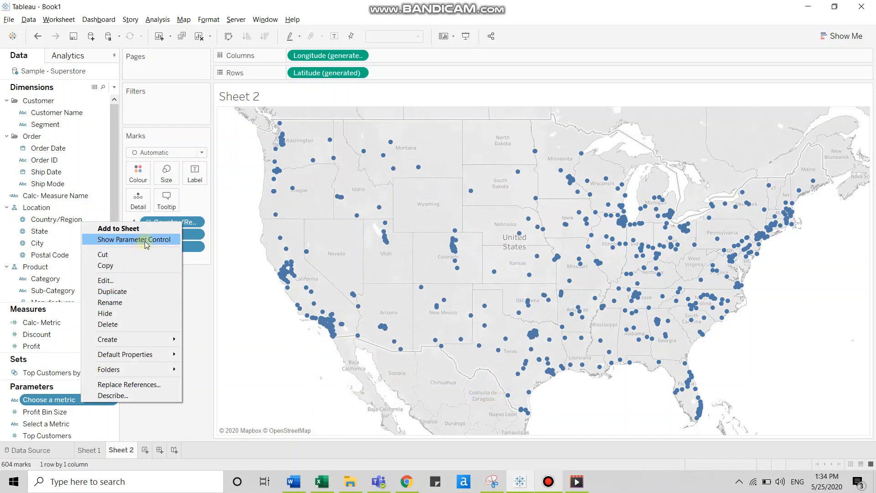
pyautogui.click(134, 239)
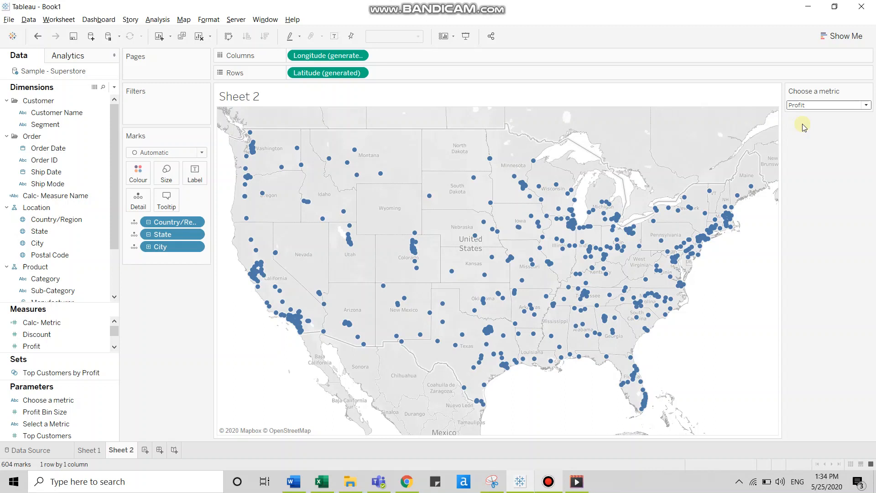
pyautogui.moveTo(112, 72)
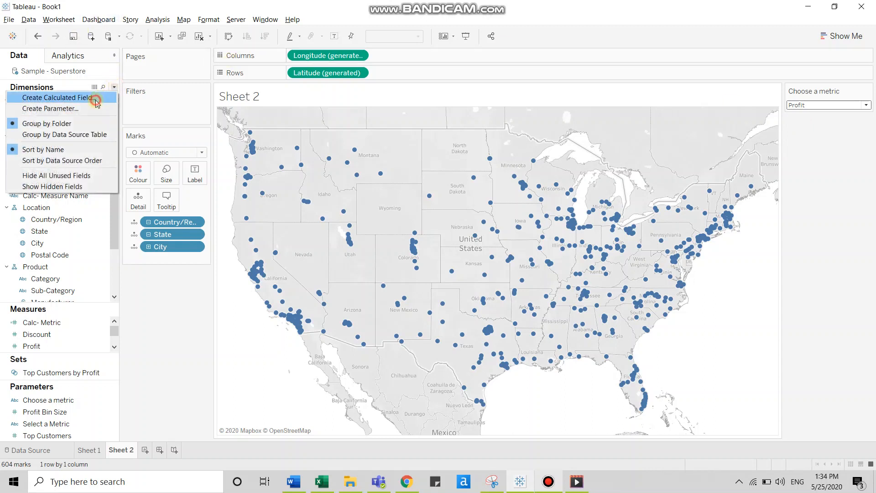
# Start calculated field 'Calc- Chosen metric' with IF [Choose a metric] = 'Sales' THEN [Sales].
pyautogui.click(55, 97)
pyautogui.write('Calc- Cho')
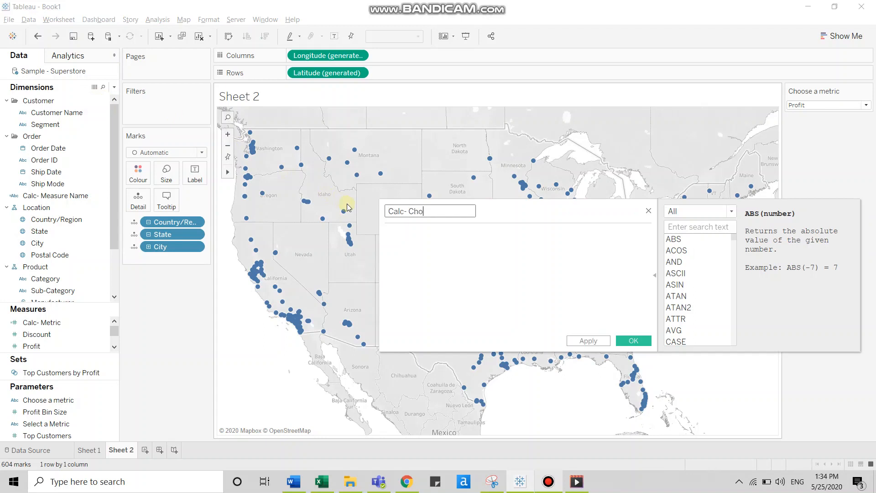
pyautogui.write('sen metric')
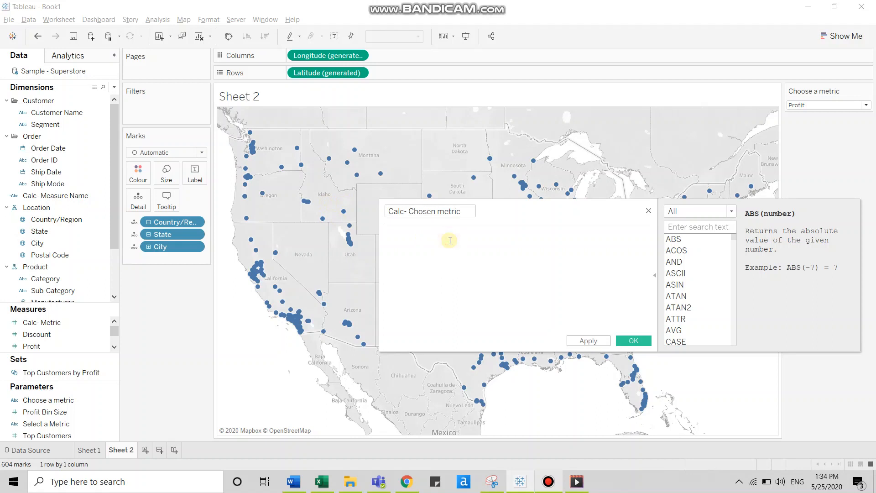
pyautogui.write('IF c')
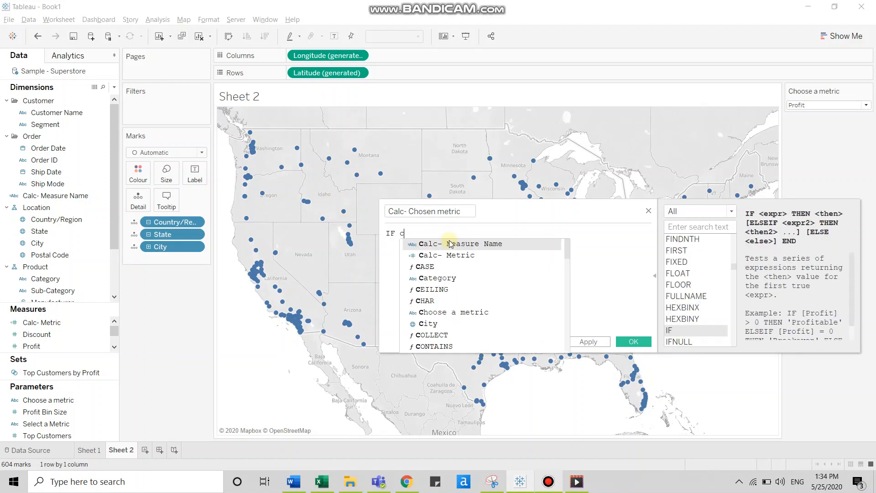
pyautogui.click(453, 312)
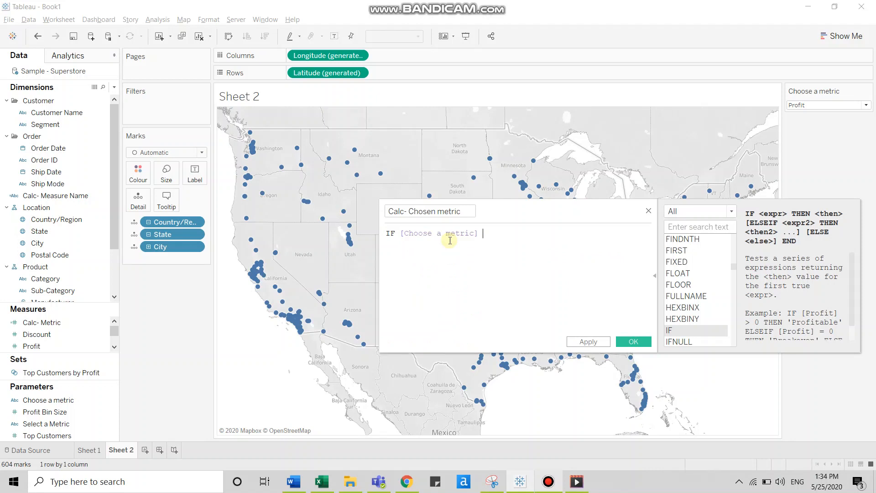
pyautogui.write("= 'Sales")
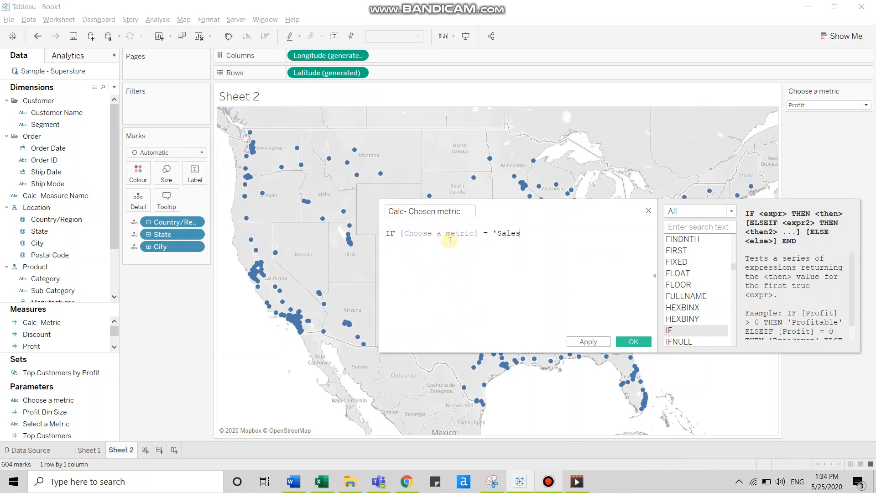
pyautogui.write("'th")
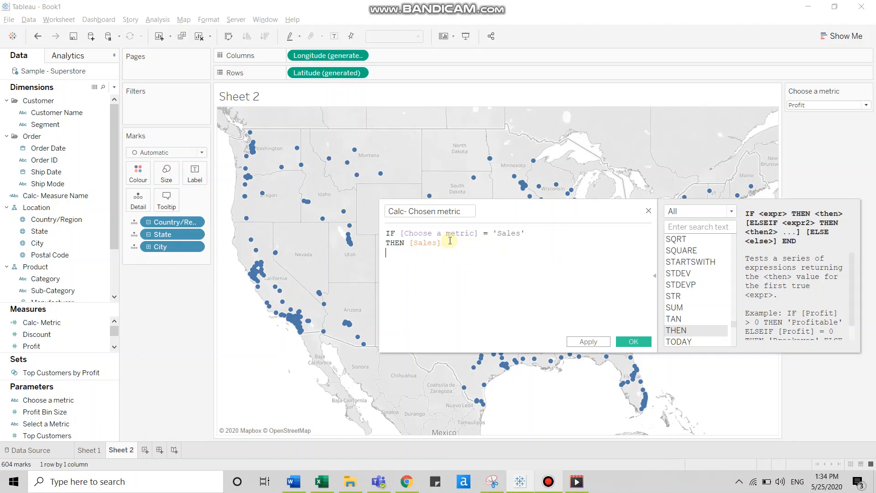
# Add the ELSEIF branches for 'Profit' and 'quantity', close with END, and save.
pyautogui.write('el')
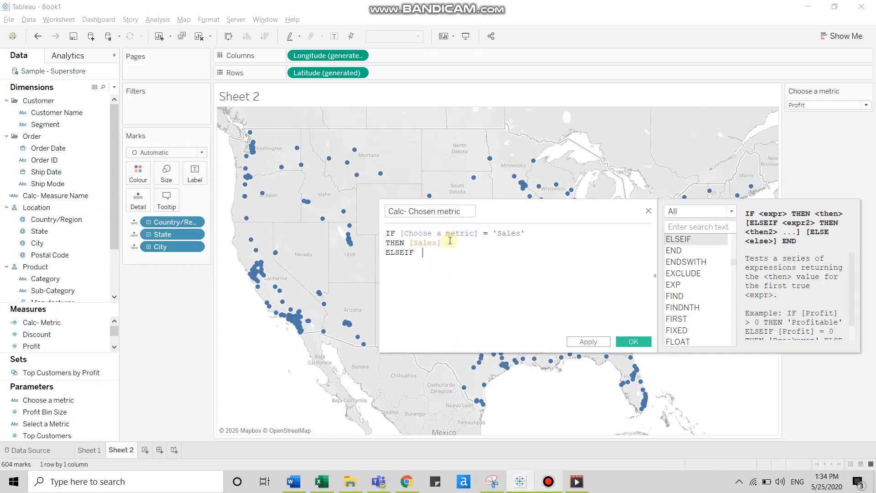
pyautogui.write('[Choose a metric]')
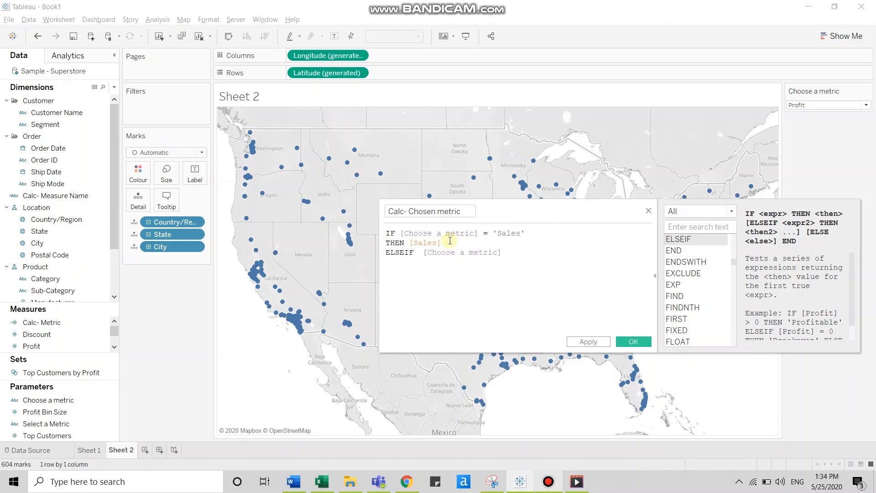
pyautogui.write("= 'Profit")
pyautogui.write('el')
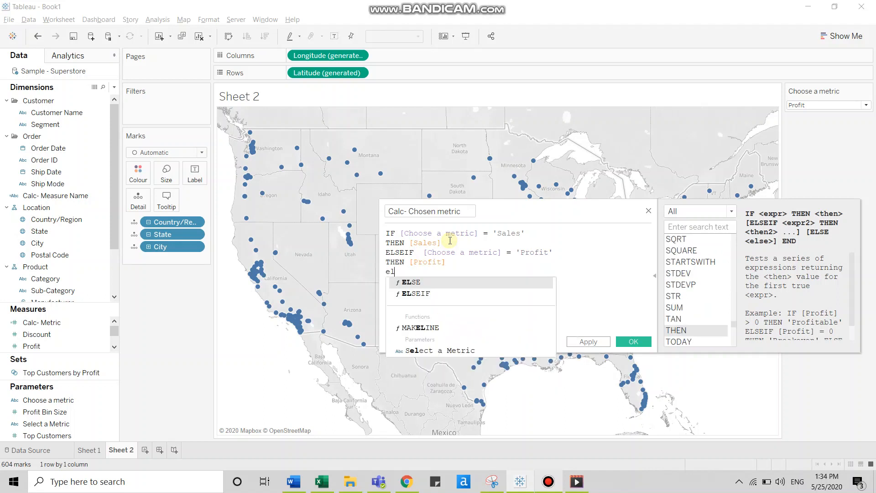
pyautogui.write('SEIF ch')
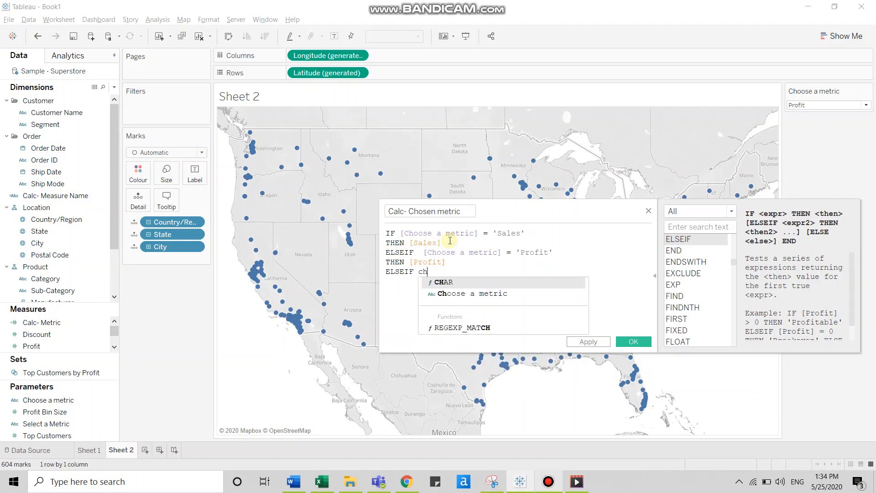
pyautogui.write('[Choose a metric] =')
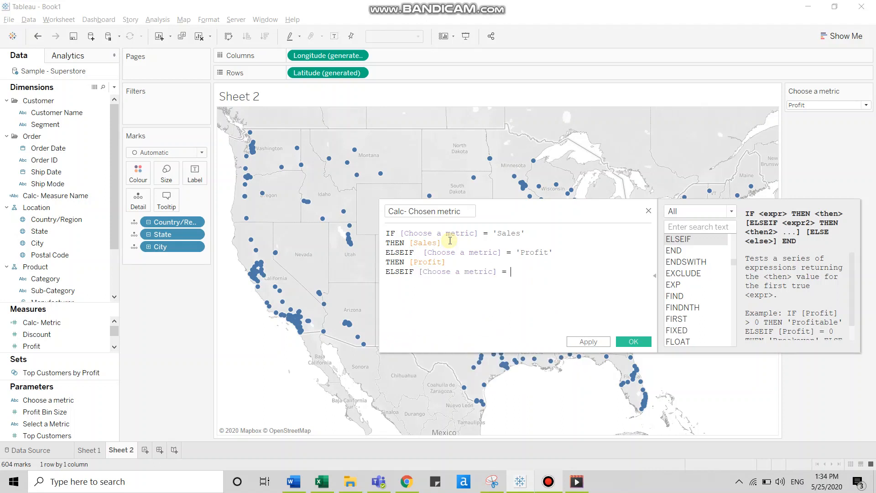
pyautogui.write("'quantity'")
pyautogui.write('THEN [Quantity')
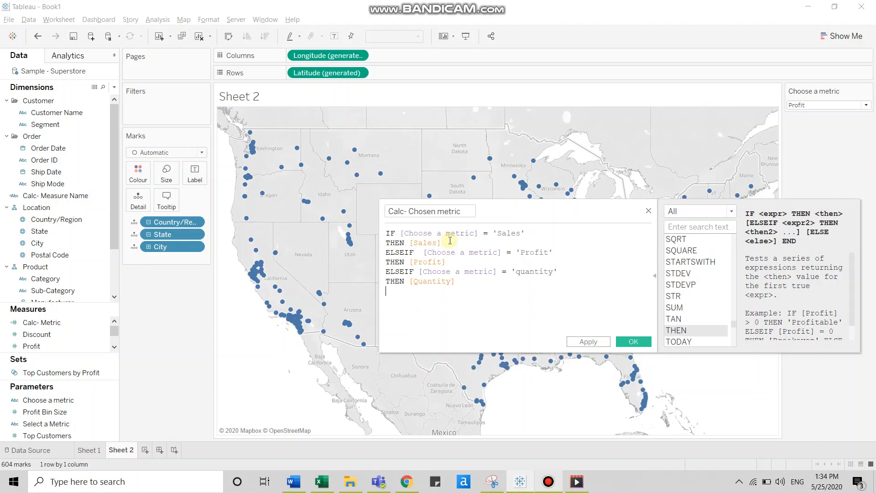
pyautogui.write('END')
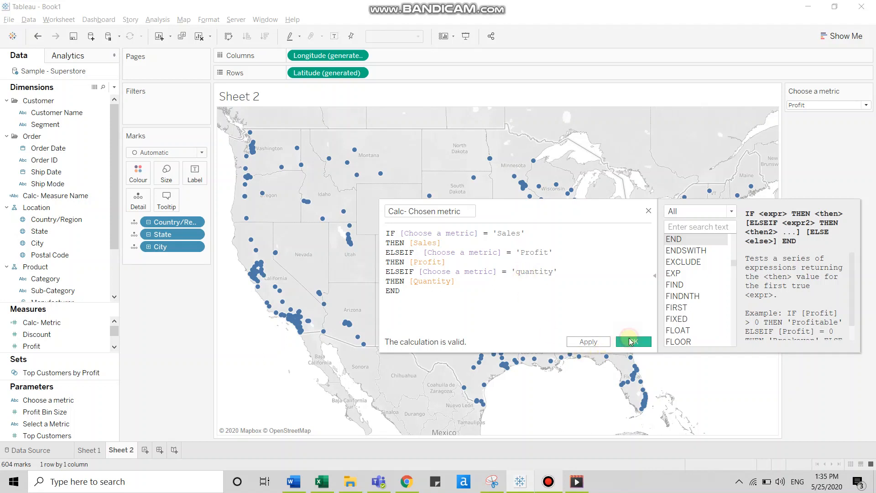
pyautogui.click(632, 341)
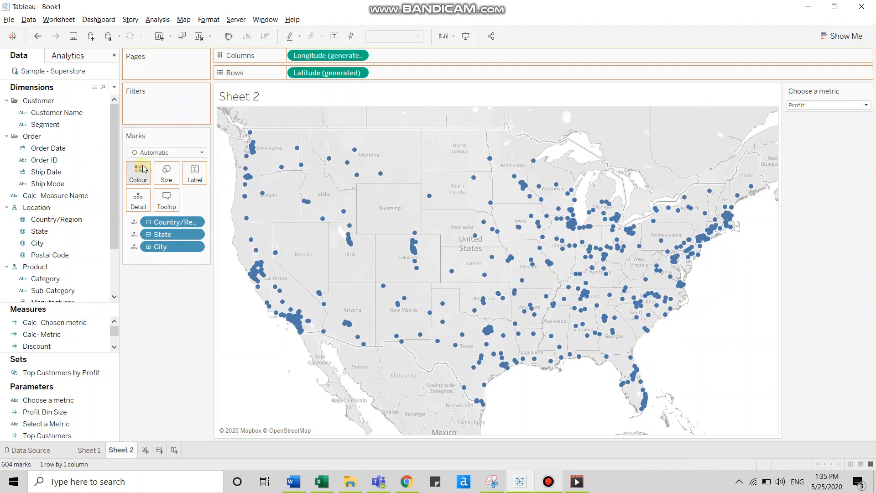
pyautogui.moveTo(165, 194)
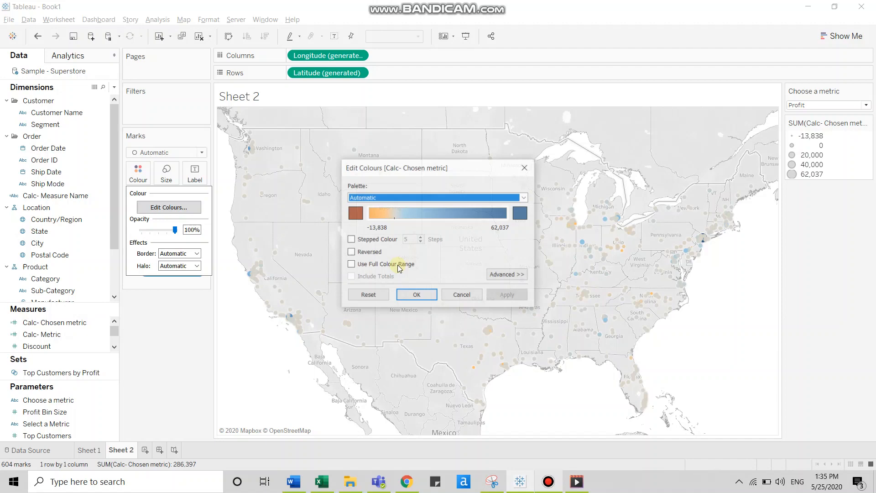
# Colour and size the city bubbles by Calc- Chosen metric, with 63% colour opacity.
pyautogui.click(522, 197)
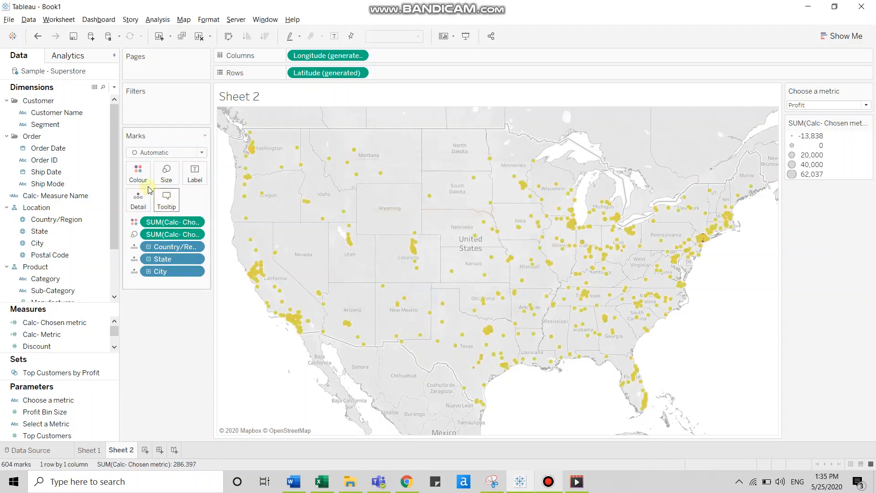
pyautogui.click(137, 173)
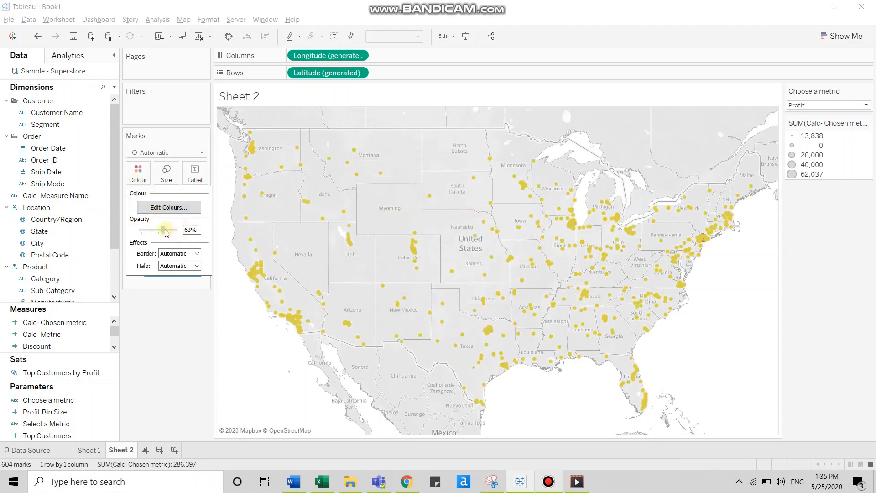
pyautogui.click(196, 253)
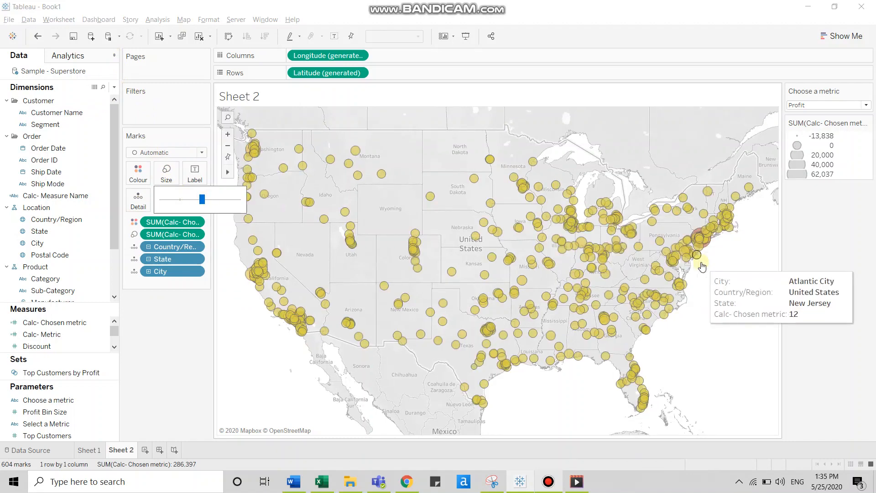
pyautogui.moveTo(731, 278)
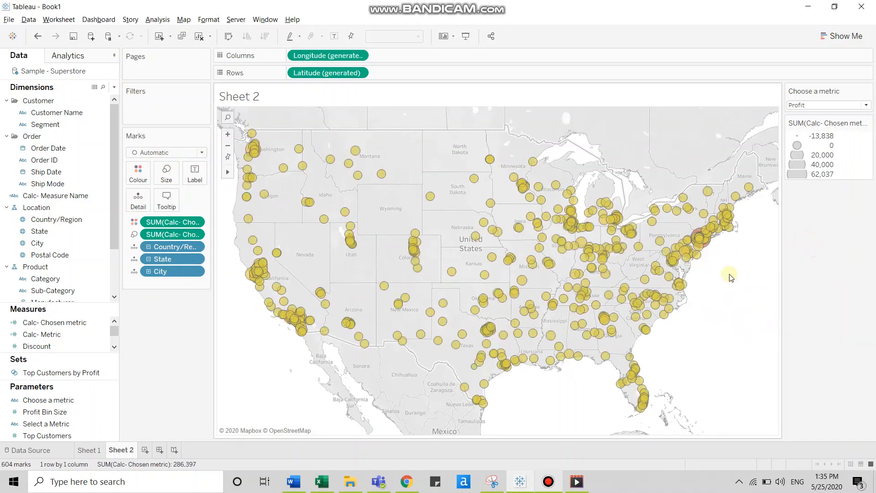
# Switch the Choose a metric selector to Sales, then Profit, then Quantity.
pyautogui.click(827, 105)
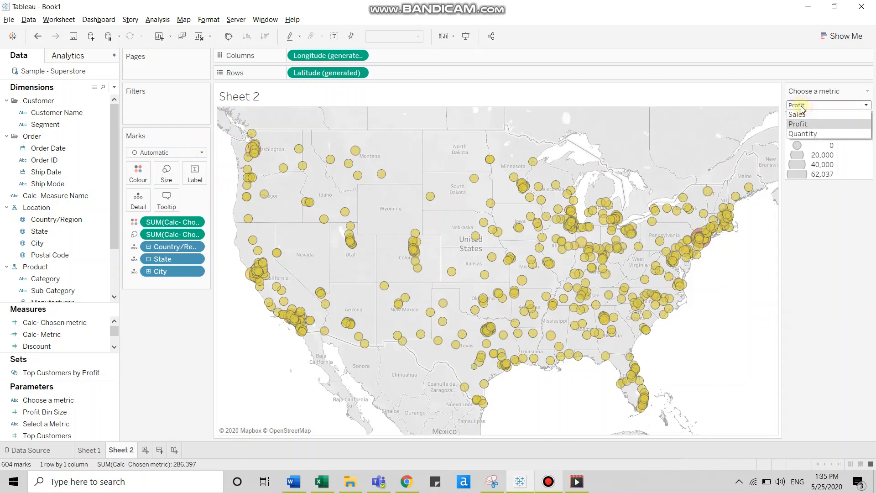
pyautogui.click(792, 114)
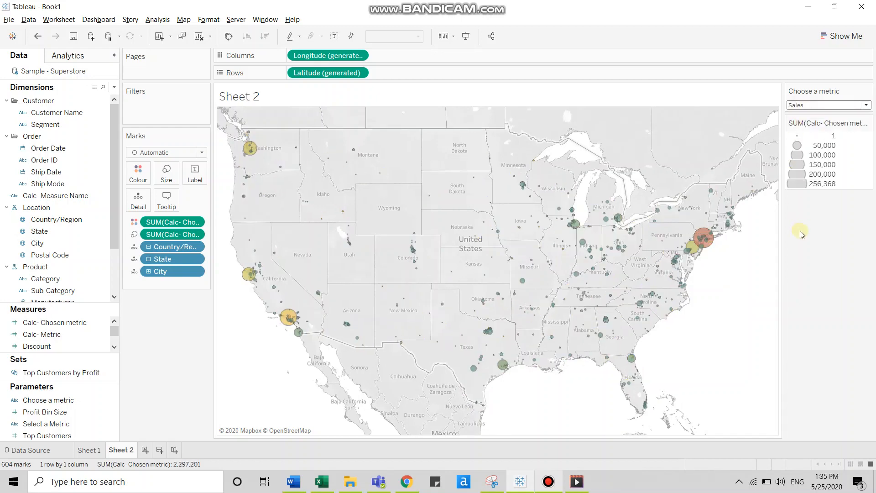
pyautogui.moveTo(805, 85)
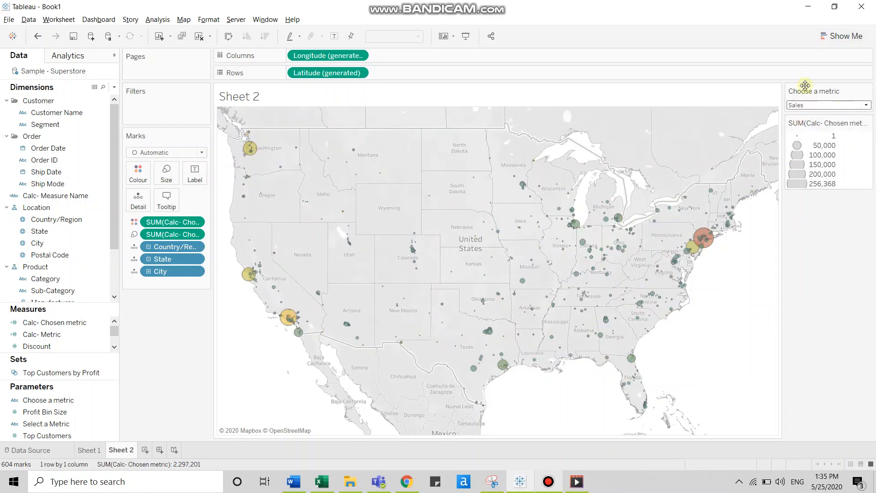
pyautogui.click(826, 105)
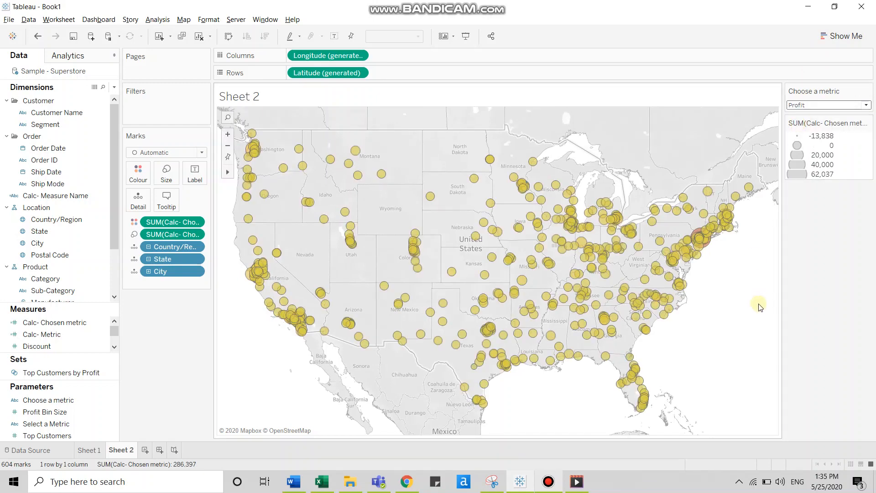
pyautogui.click(867, 105)
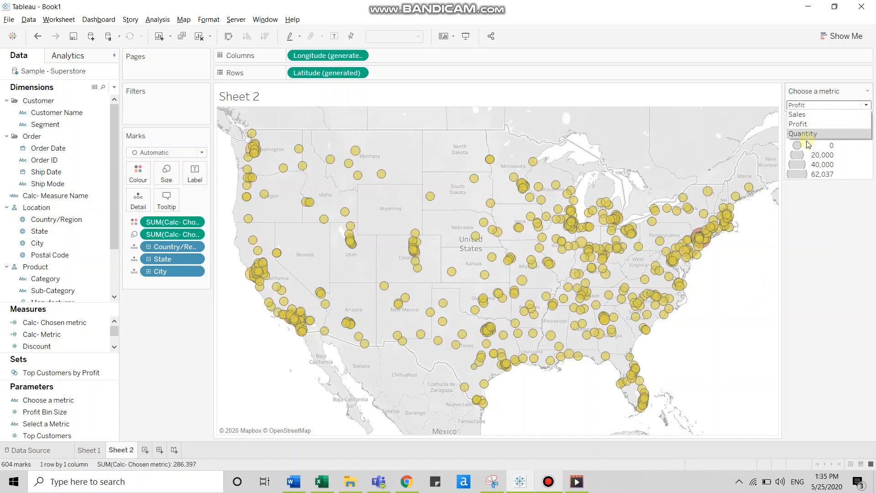
pyautogui.moveTo(803, 134)
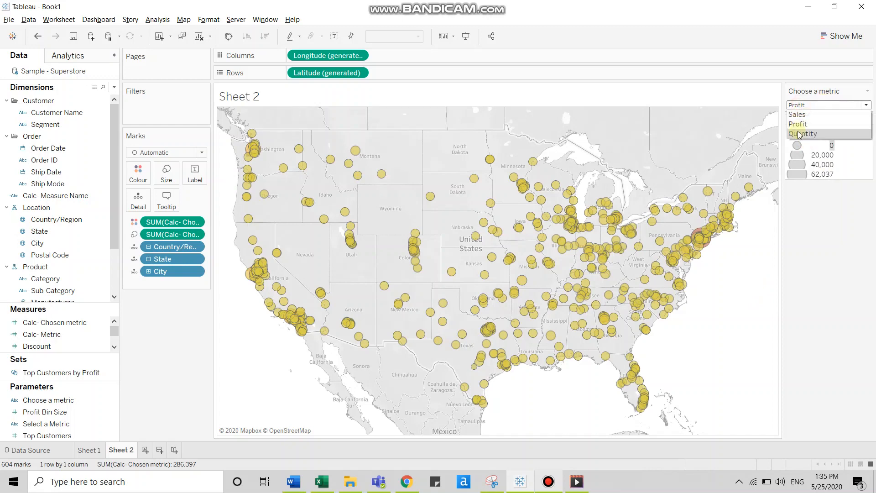
pyautogui.click(803, 133)
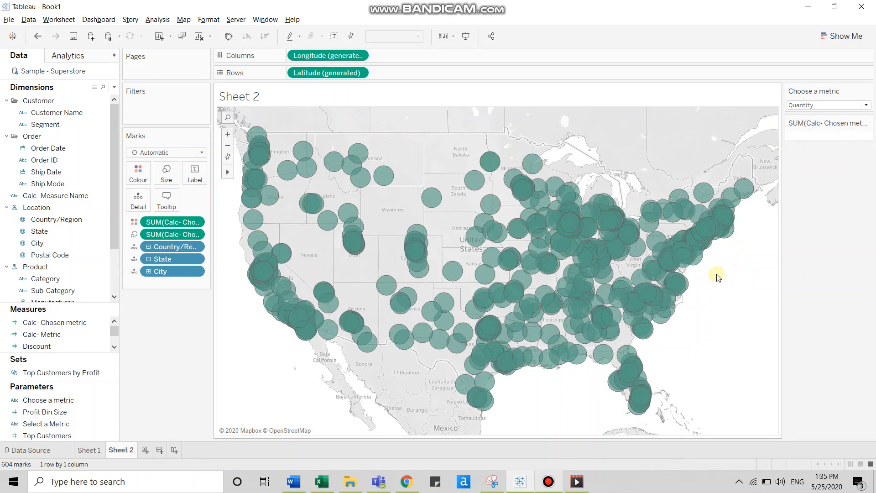
# Reopen the Calc- Chosen metric formula to review it, then close the editor.
pyautogui.rightClick(55, 323)
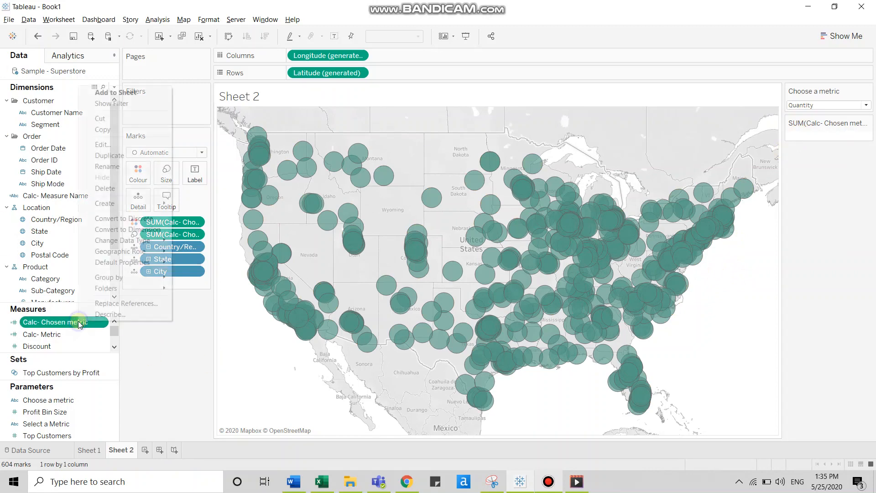
pyautogui.click(102, 144)
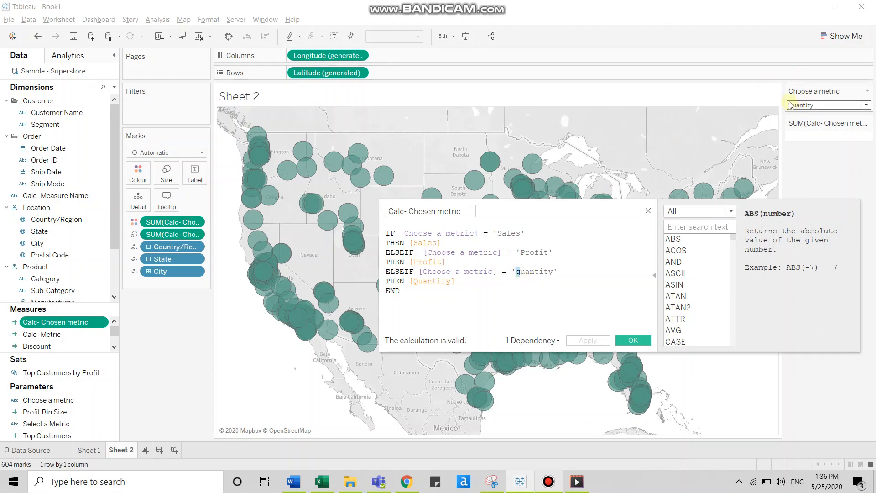
pyautogui.moveTo(764, 128)
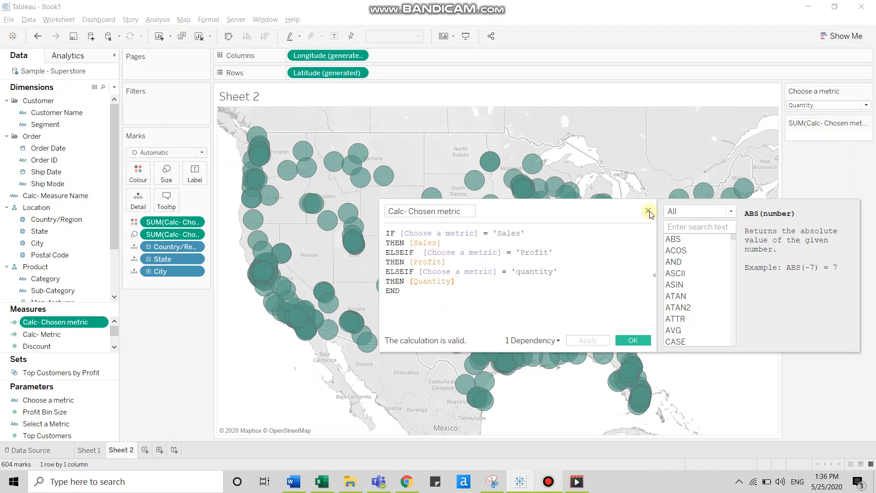
pyautogui.click(647, 213)
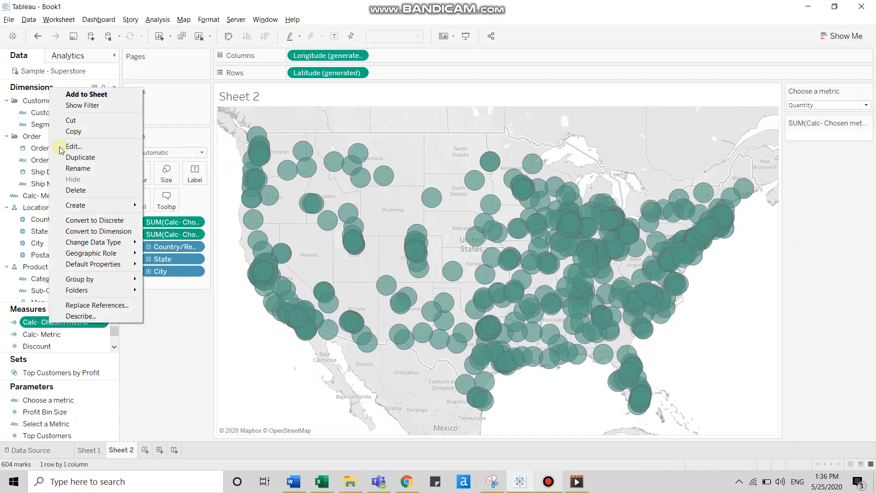
# Change 'quantity' to 'Quantity' in the Calc- Chosen metric formula and save it.
pyautogui.click(72, 146)
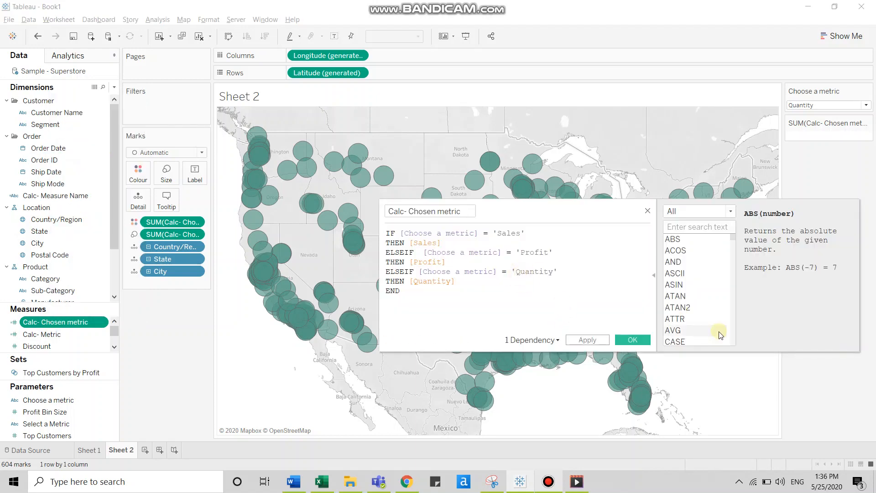
pyautogui.click(632, 340)
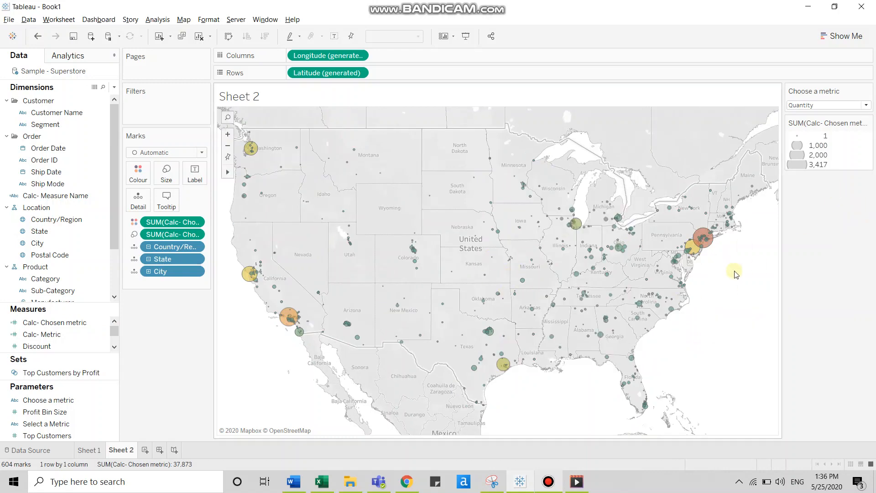
pyautogui.moveTo(708, 311)
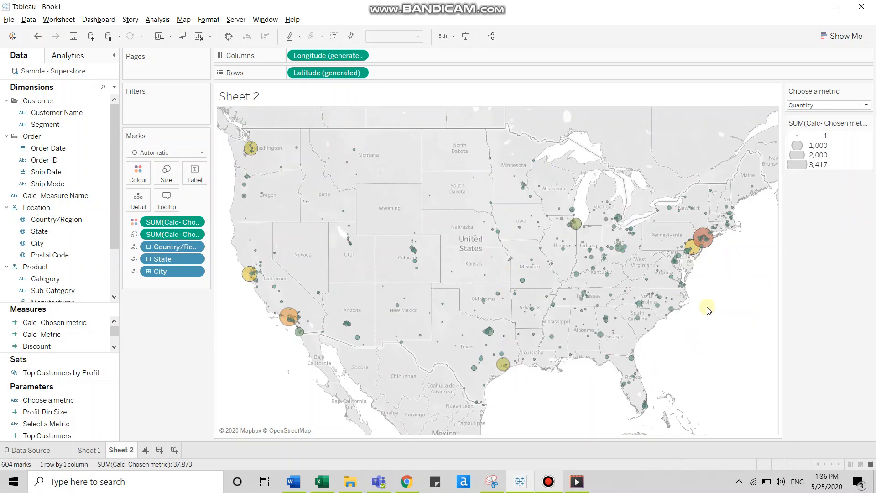